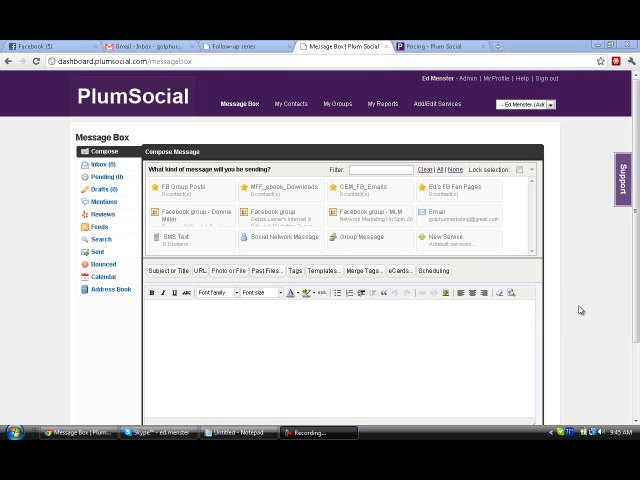
pyautogui.moveTo(585, 308)
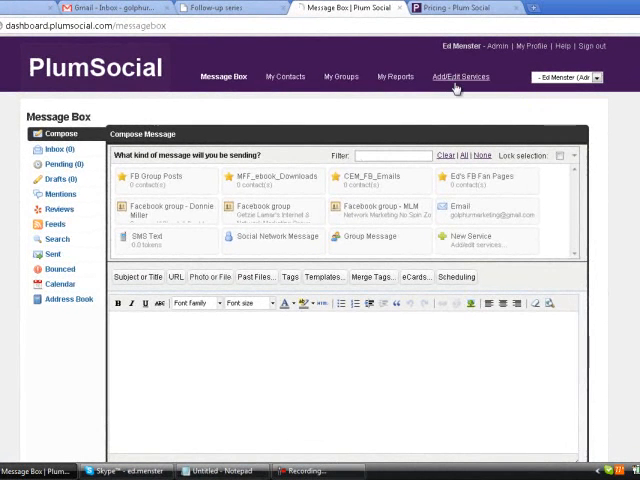
# Step: Go to the Add/Edit Services page from the top navigation
pyautogui.click(461, 77)
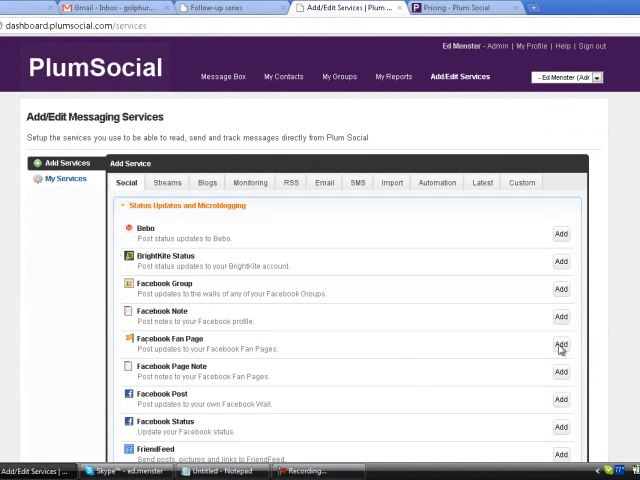
# Step: Start a Facebook Fan Page service, approve Facebook access, and review its default settings
pyautogui.click(560, 345)
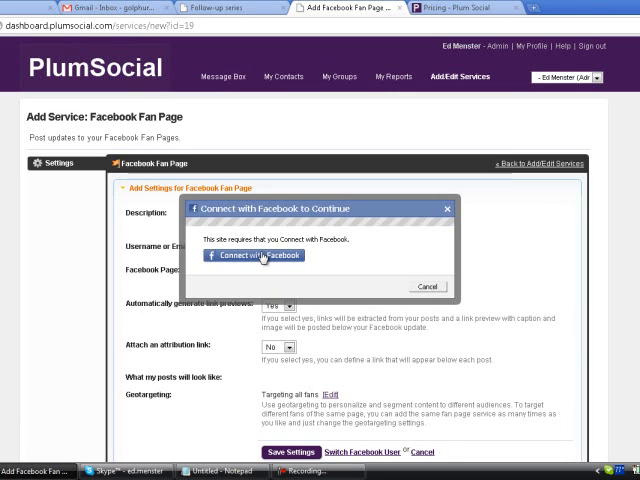
pyautogui.click(251, 255)
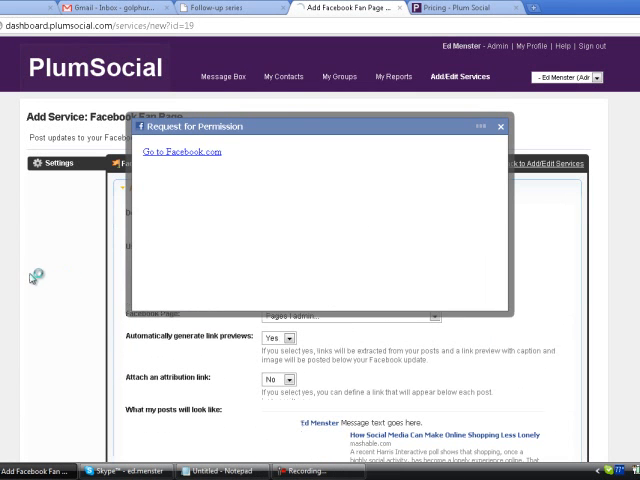
pyautogui.click(500, 127)
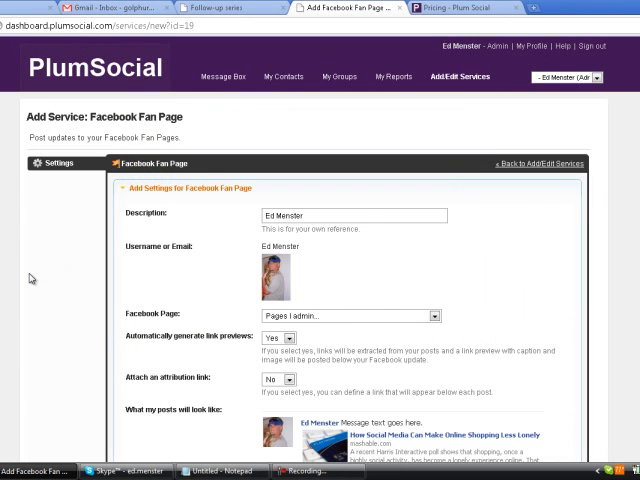
pyautogui.moveTo(371, 275)
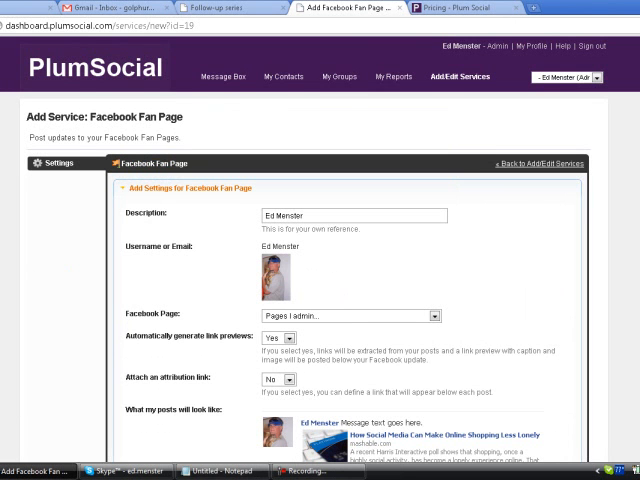
pyautogui.scroll(-3)
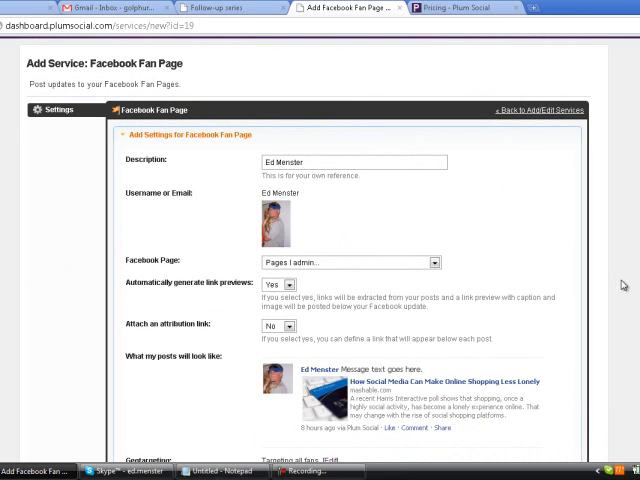
pyautogui.moveTo(237, 179)
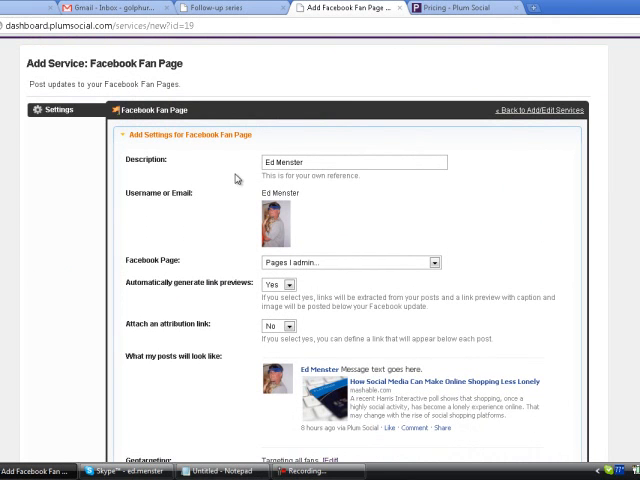
pyautogui.moveTo(380, 278)
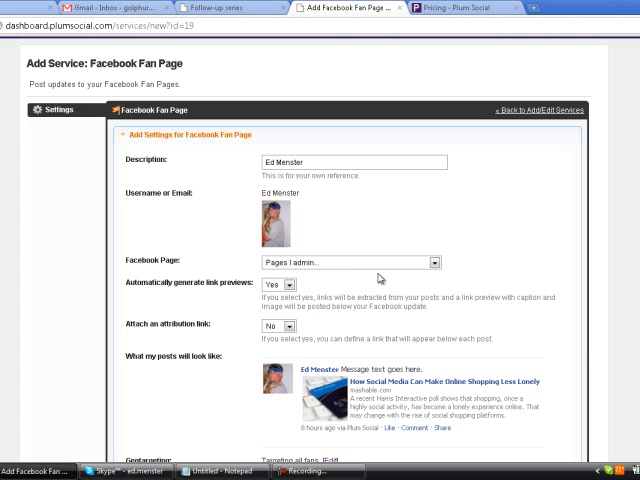
pyautogui.moveTo(437, 263)
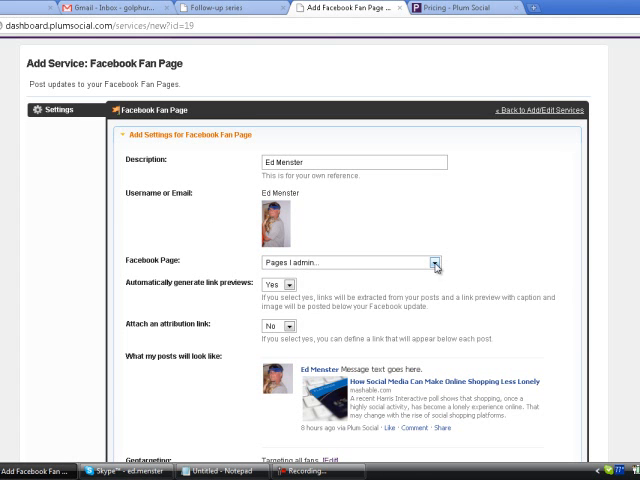
pyautogui.scroll(-3)
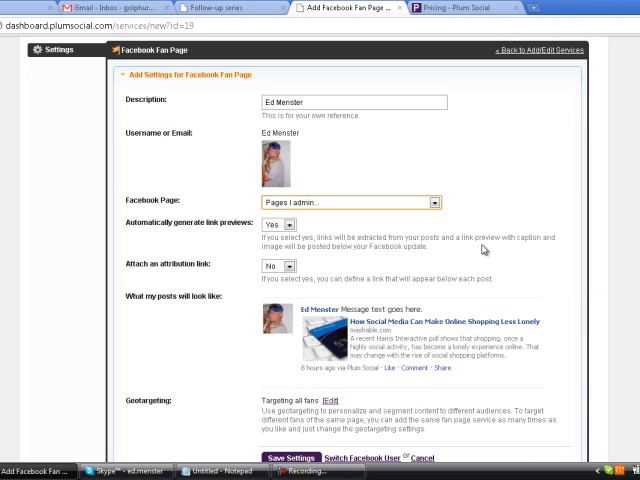
# Step: Target the 'Brendon Burchard - Live. Love. Matter.' page and reconnect with Facebook
pyautogui.click(435, 202)
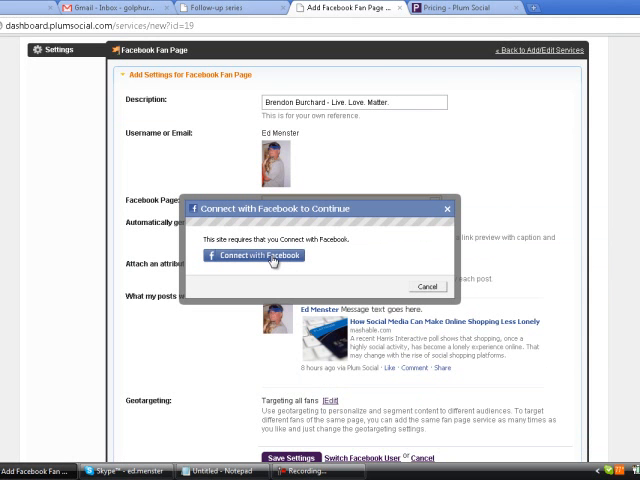
pyautogui.click(251, 255)
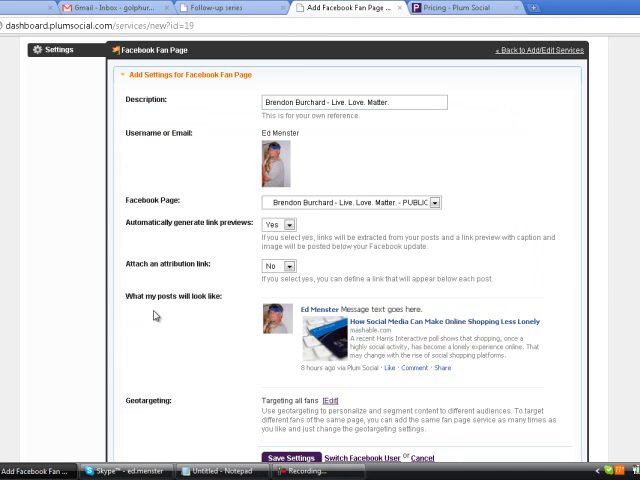
pyautogui.moveTo(209, 256)
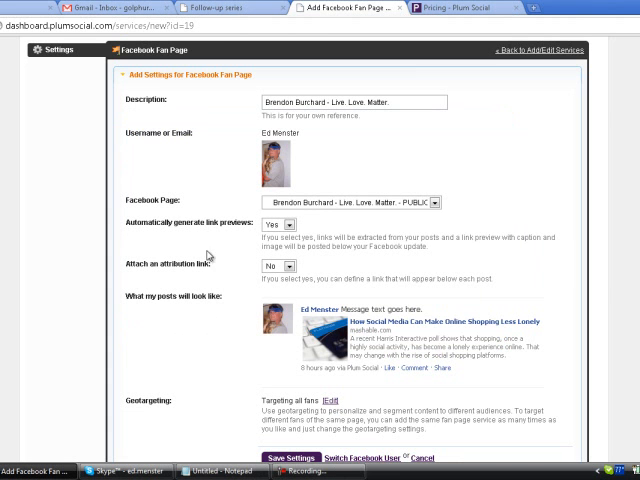
pyautogui.moveTo(158, 243)
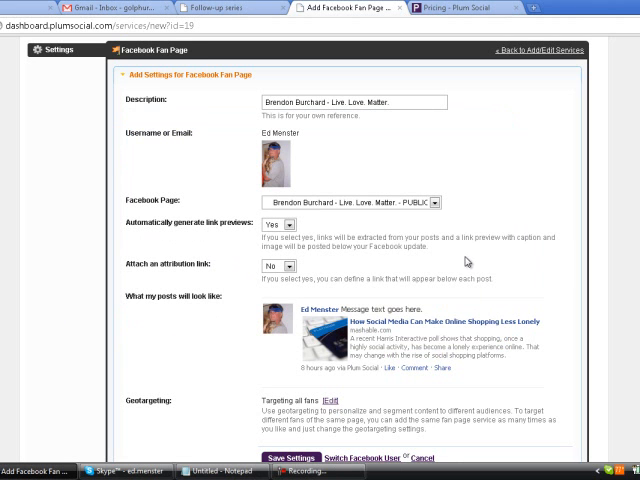
pyautogui.moveTo(429, 351)
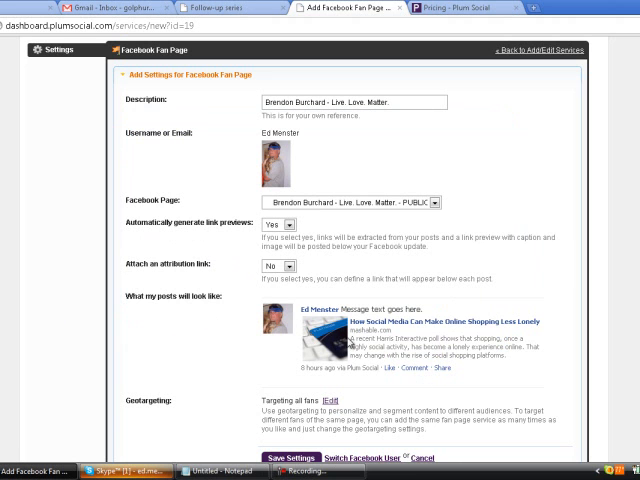
# Step: Enable the attribution link titled 'Try Plum Social Free' with URL plumsocial.com
pyautogui.click(282, 265)
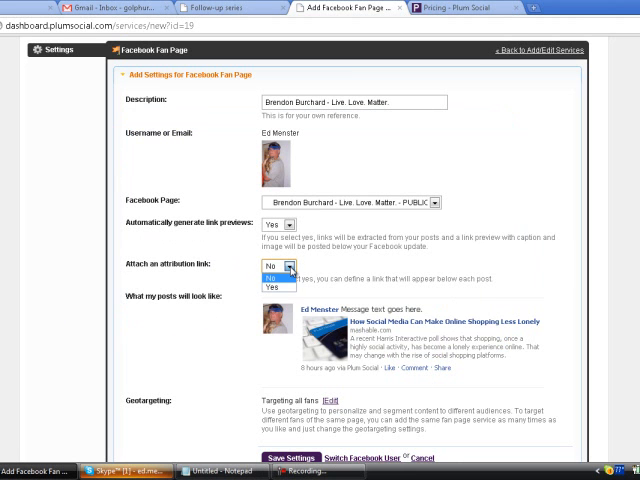
pyautogui.click(279, 273)
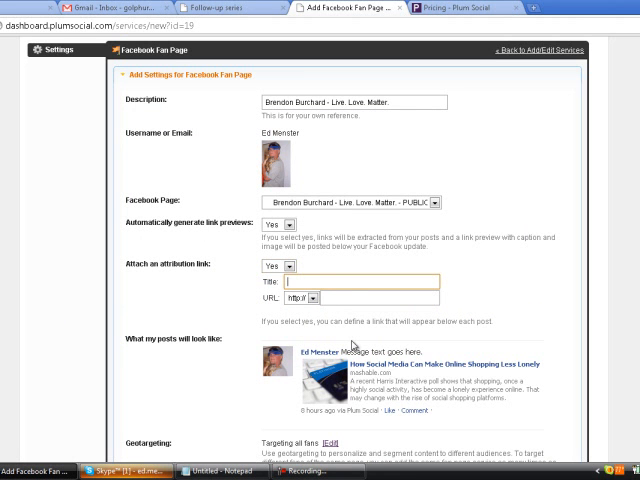
pyautogui.write('Try Plum')
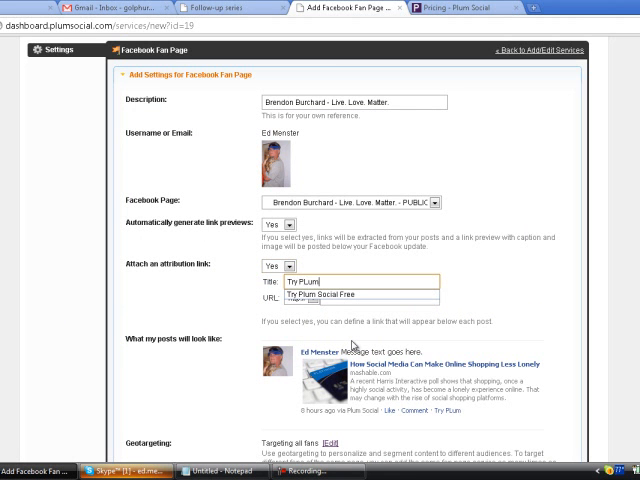
pyautogui.write('S')
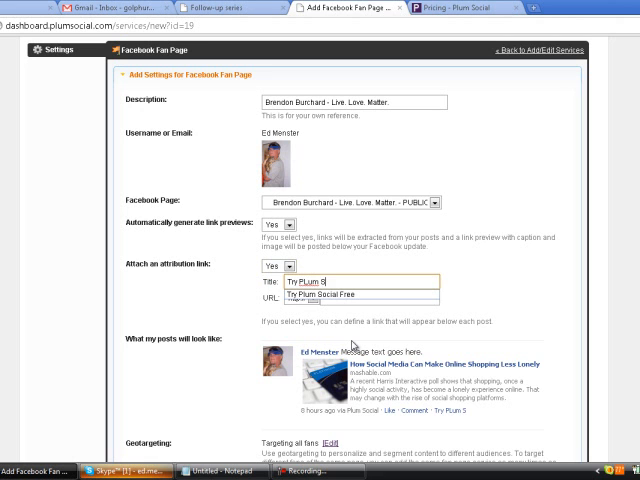
pyautogui.write('ocial')
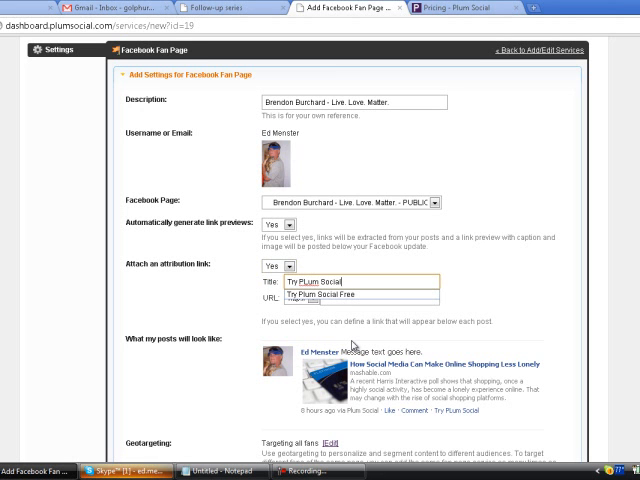
pyautogui.write('Free')
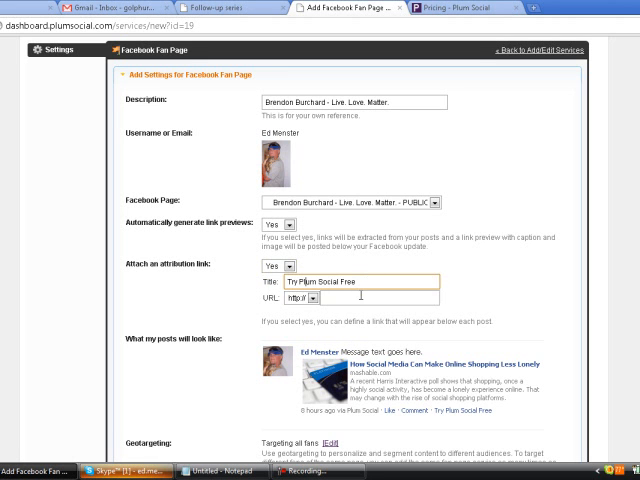
pyautogui.write('plumsocial.com')
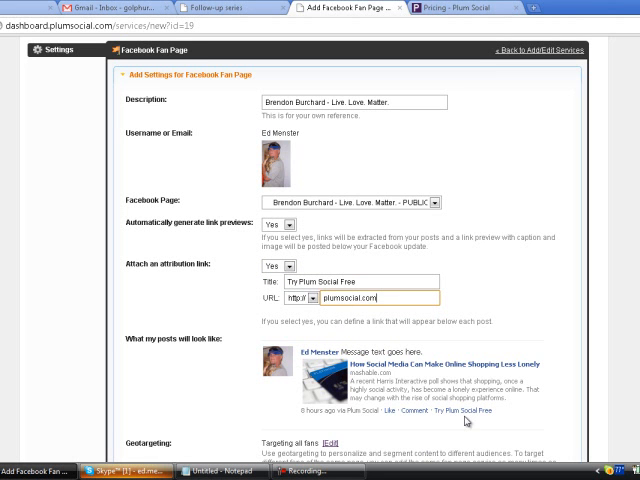
pyautogui.moveTo(599, 420)
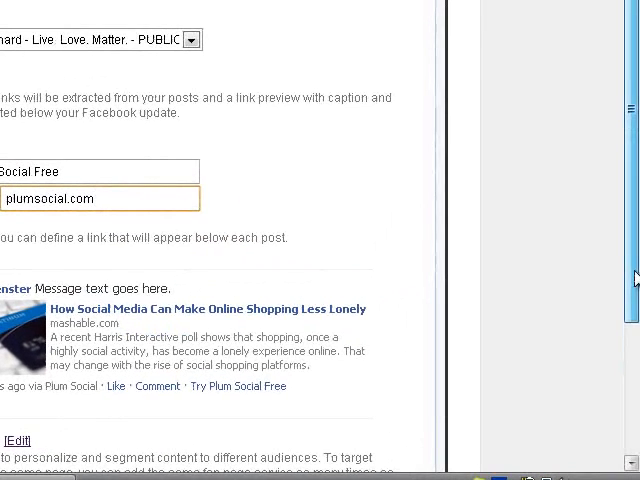
# Step: Save the Brendon Burchard fan page service and dismiss the account-added confirmation
pyautogui.scroll(-3)
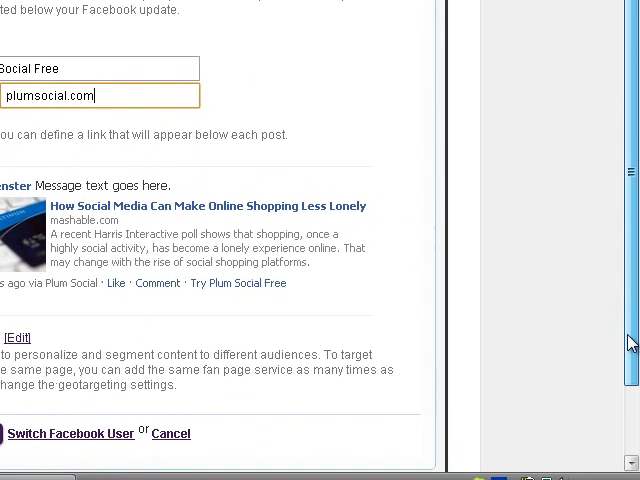
pyautogui.scroll(-3)
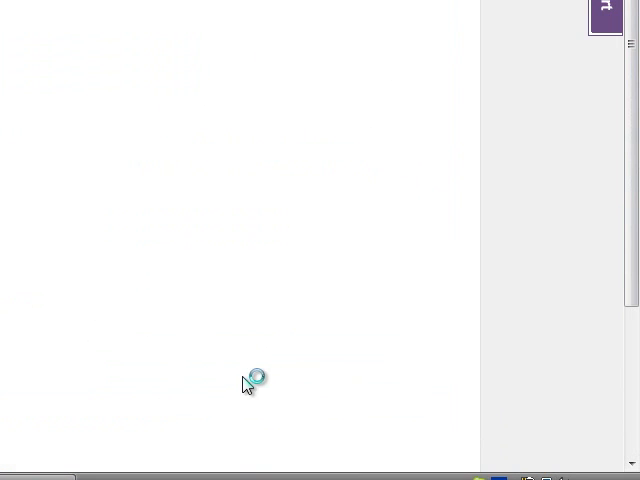
pyautogui.moveTo(200, 432)
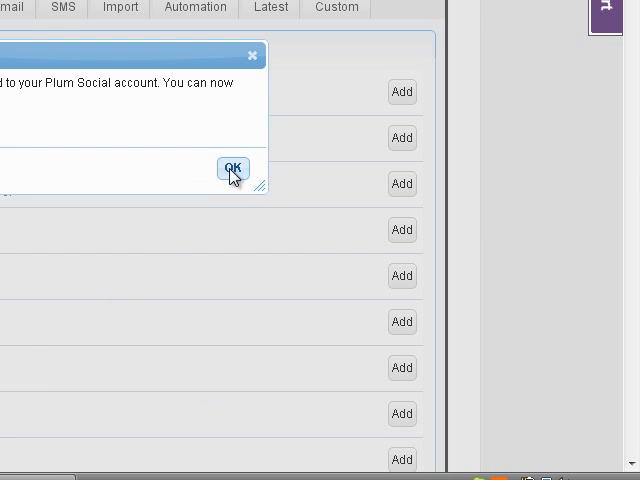
pyautogui.click(233, 167)
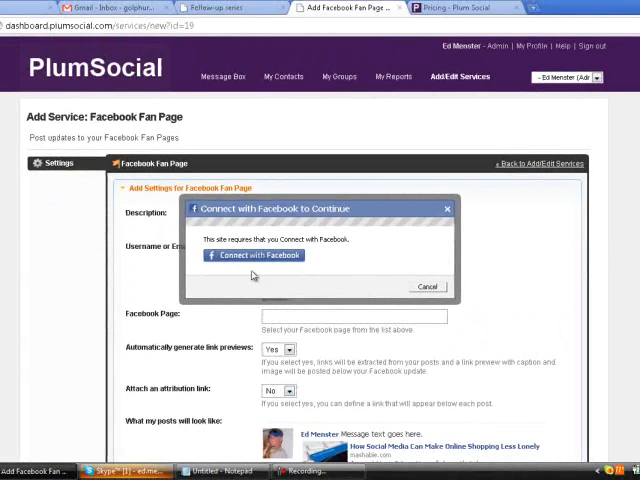
# Step: Connect a new fan page service to Facebook and select the Jack Canfield - AUTHOR page
pyautogui.click(252, 255)
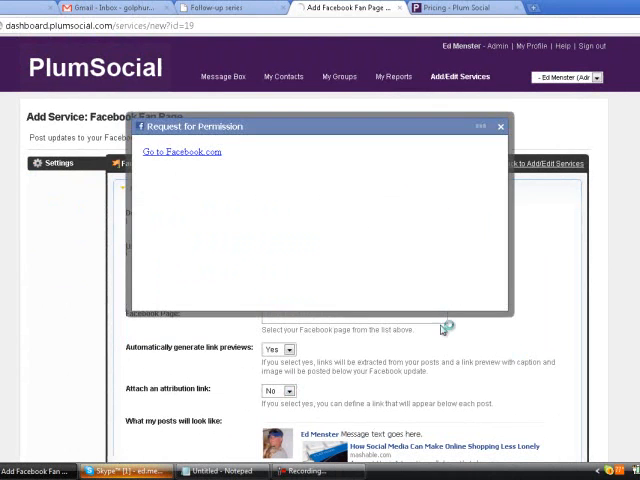
pyautogui.click(500, 125)
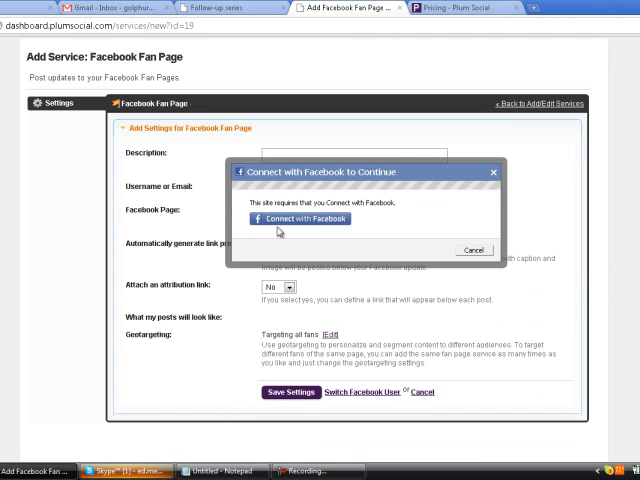
pyautogui.click(300, 218)
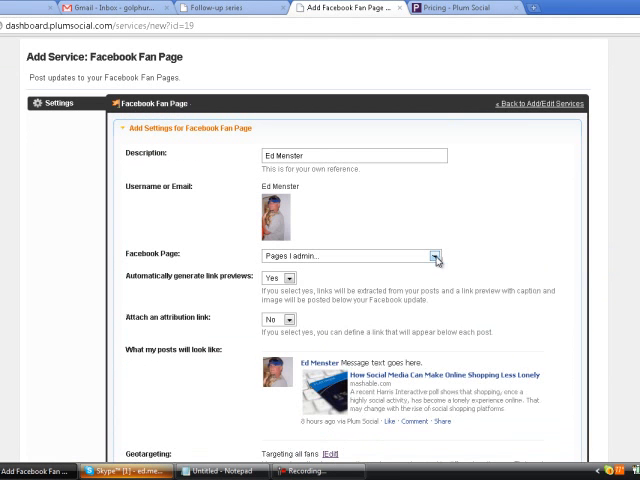
pyautogui.click(435, 255)
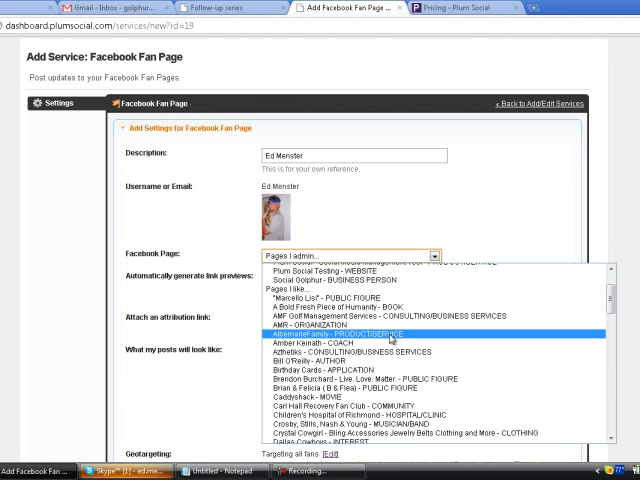
pyautogui.scroll(-3)
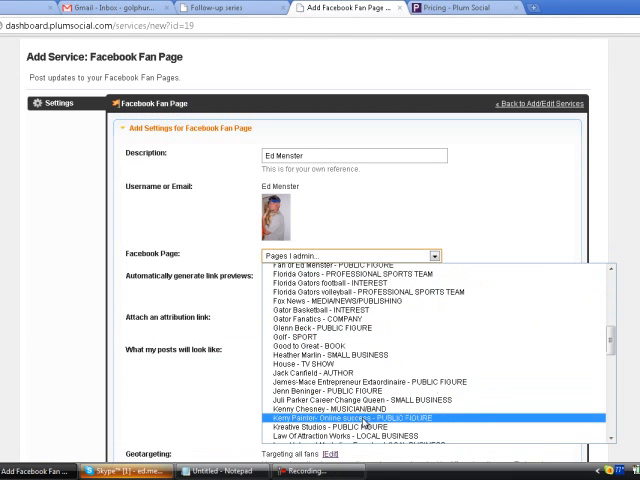
pyautogui.click(313, 375)
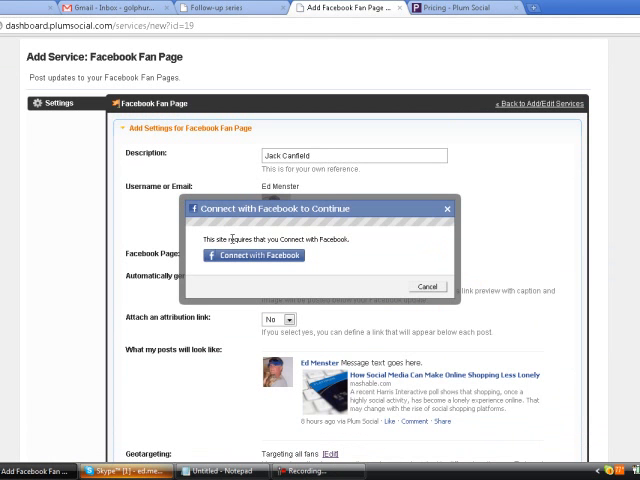
pyautogui.click(250, 255)
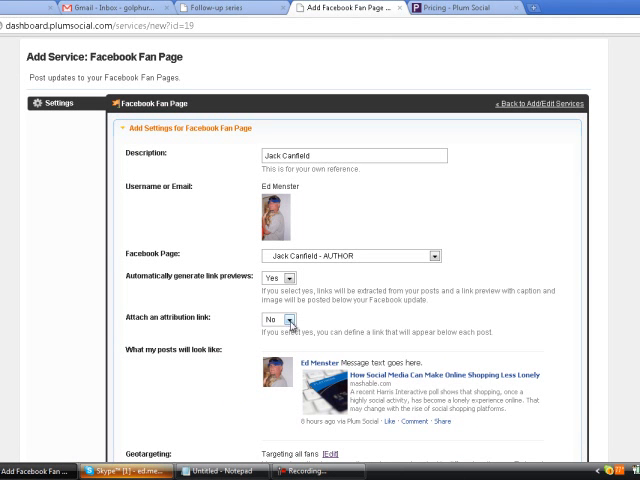
# Step: Add a 'Try Plum Social Free' attribution link to plumsocial.com and save the settings
pyautogui.click(283, 320)
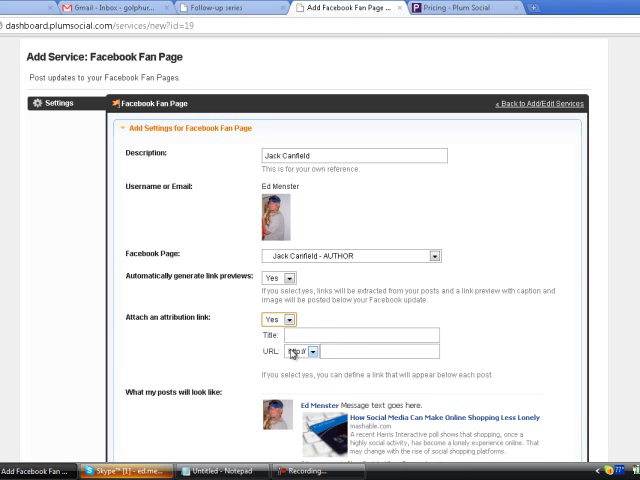
pyautogui.click(360, 336)
pyautogui.write('Try Plum Social Free')
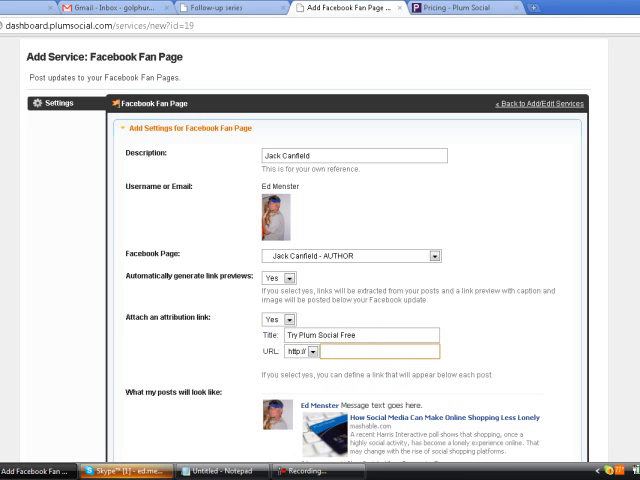
pyautogui.write('P')
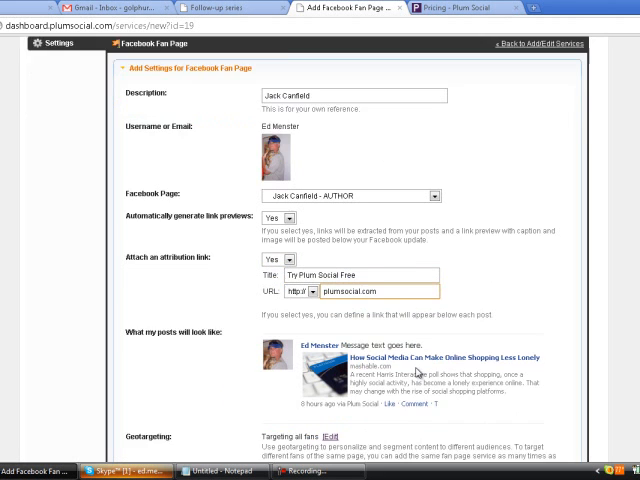
pyautogui.scroll(-3)
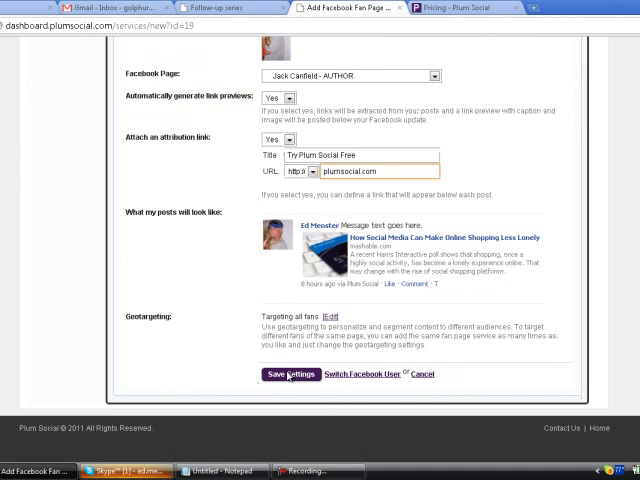
pyautogui.click(290, 374)
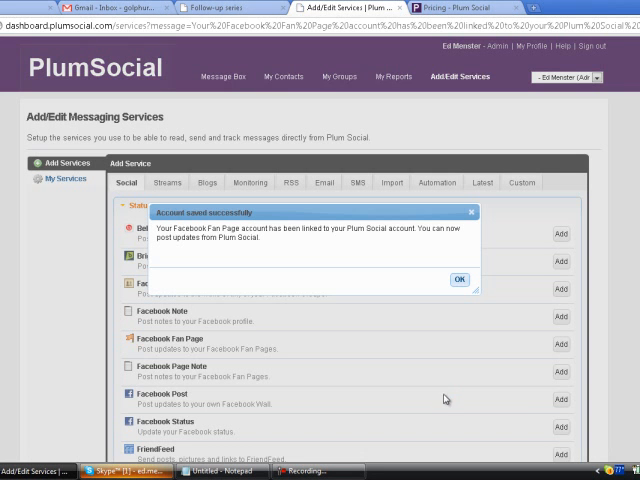
# Step: Select the Ed's FB Fan Pages group in My Groups and open its address book
pyautogui.click(459, 279)
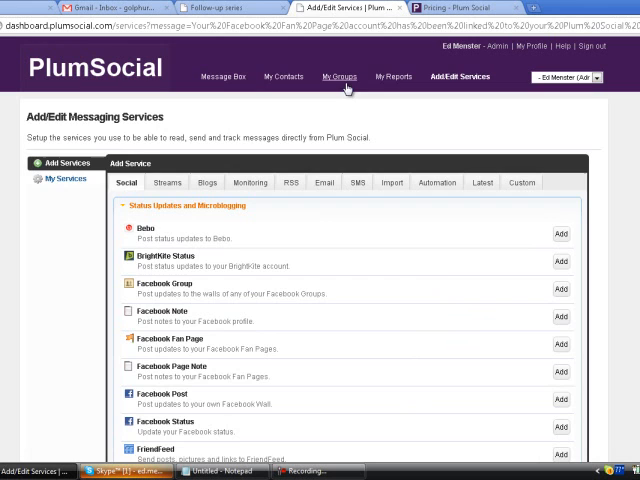
pyautogui.click(339, 77)
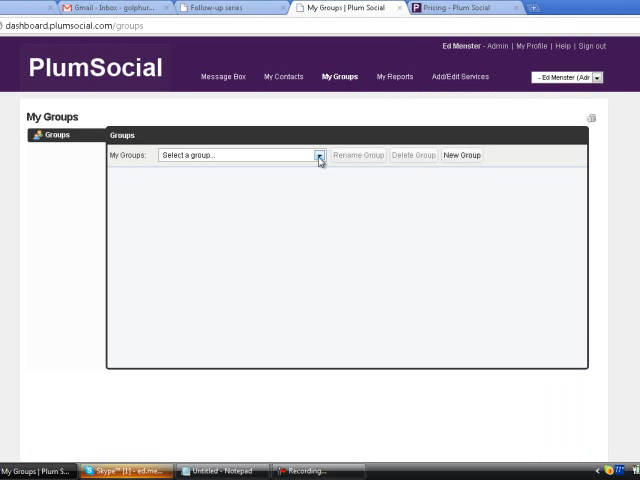
pyautogui.click(318, 155)
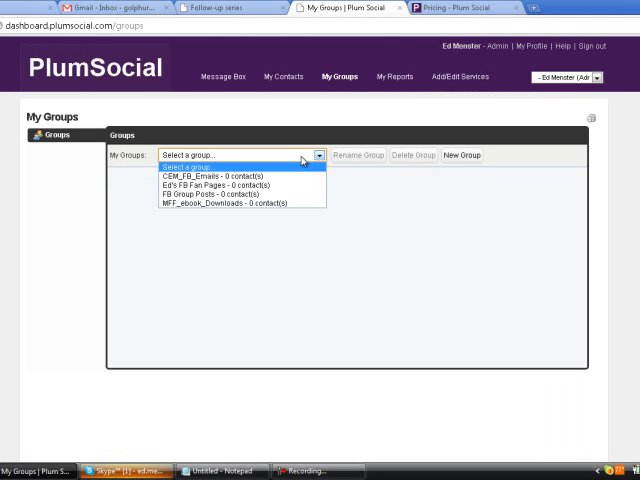
pyautogui.moveTo(227, 186)
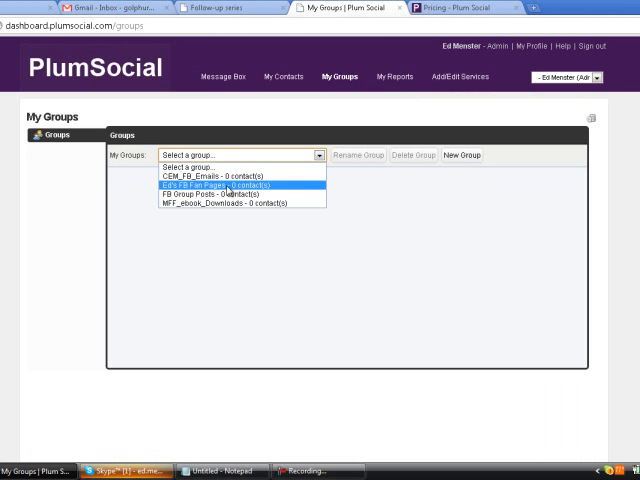
pyautogui.click(238, 185)
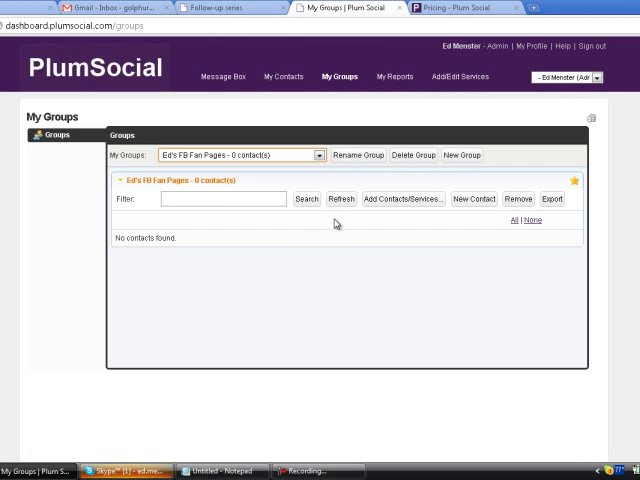
pyautogui.moveTo(402, 206)
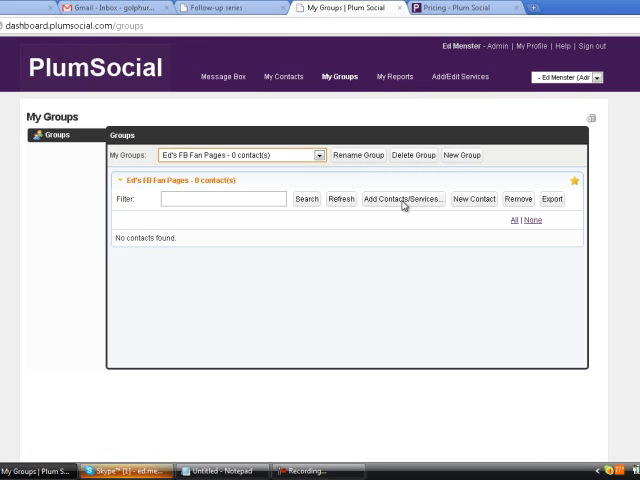
pyautogui.click(401, 199)
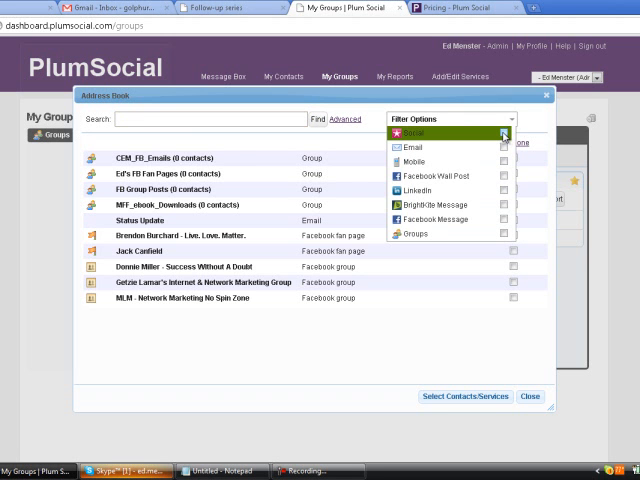
# Step: Filter contacts to Social and add the Brendon Burchard and Jack Canfield fan pages
pyautogui.click(504, 133)
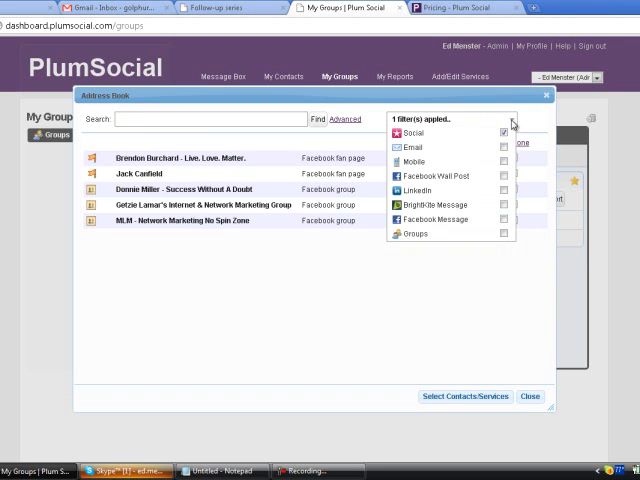
pyautogui.click(512, 118)
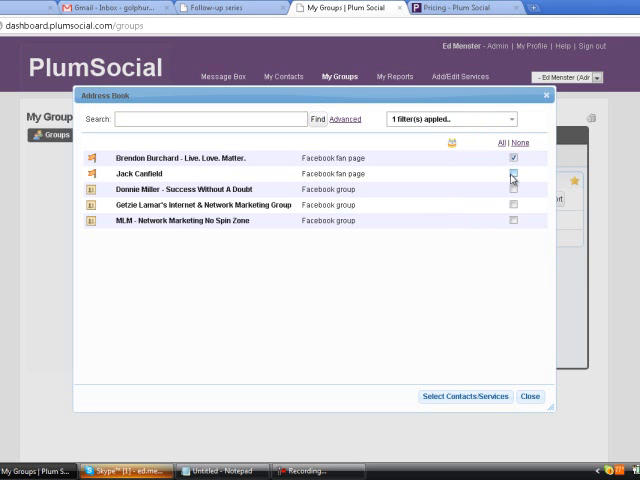
pyautogui.click(513, 173)
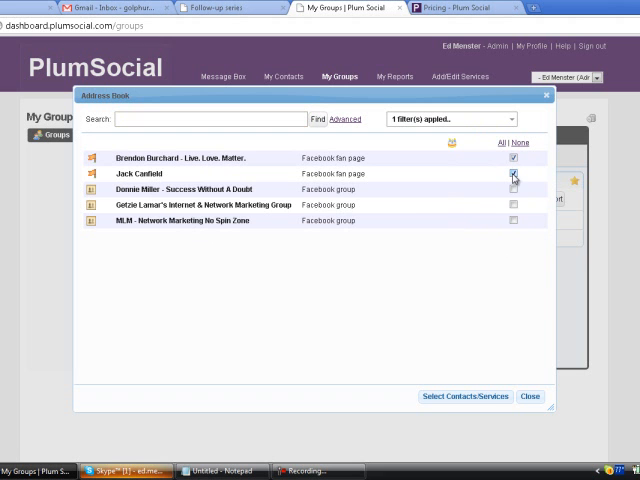
pyautogui.click(513, 173)
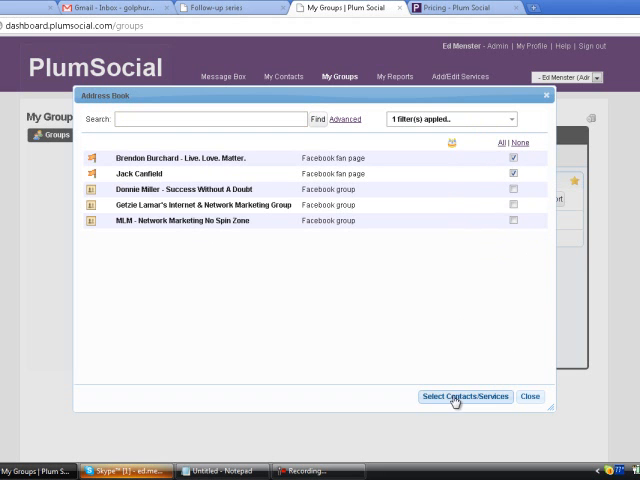
pyautogui.click(464, 396)
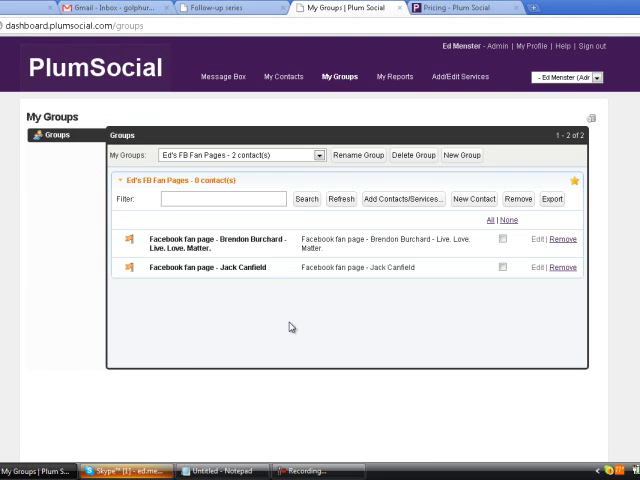
pyautogui.moveTo(231, 222)
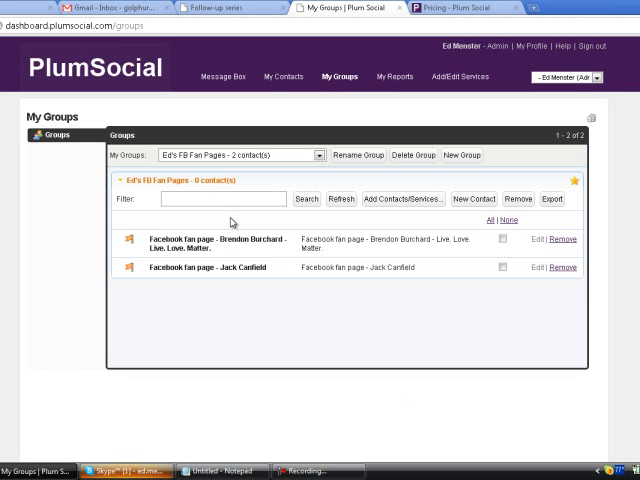
pyautogui.moveTo(235, 277)
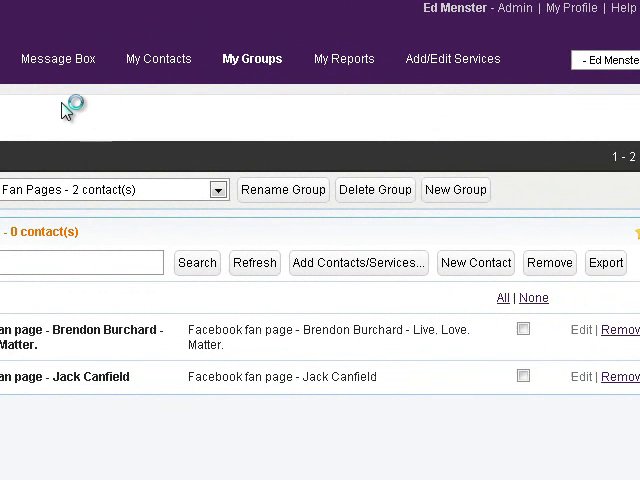
# Step: Open Message Box and begin the message with 'Hi Brendon & Jack'
pyautogui.click(58, 58)
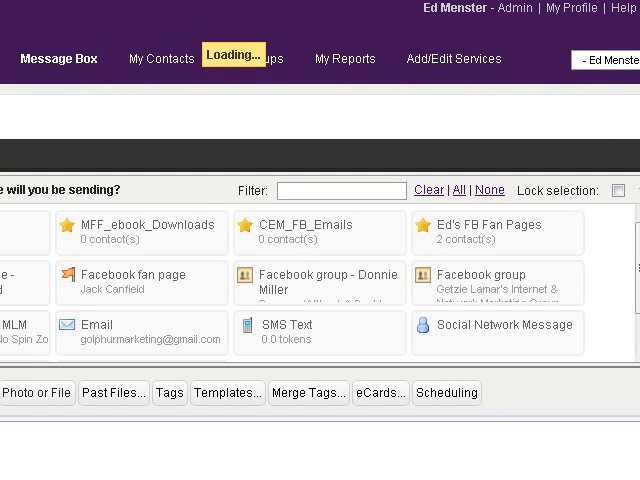
pyautogui.scroll(-3)
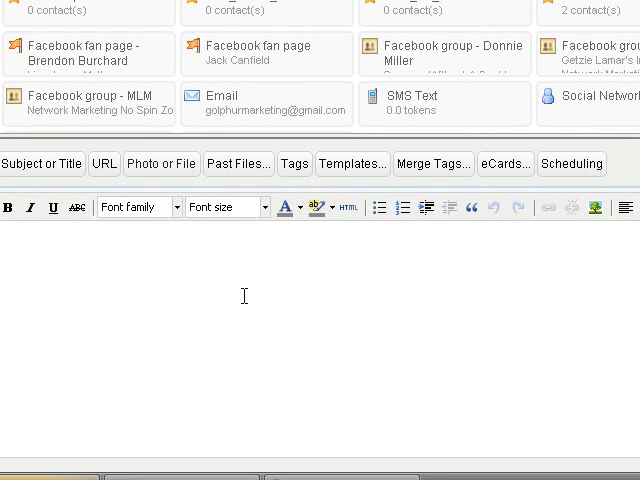
pyautogui.write('Hi')
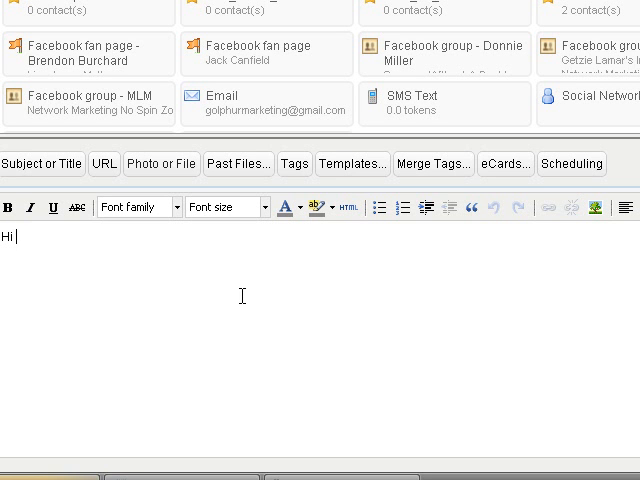
pyautogui.write('Brendo')
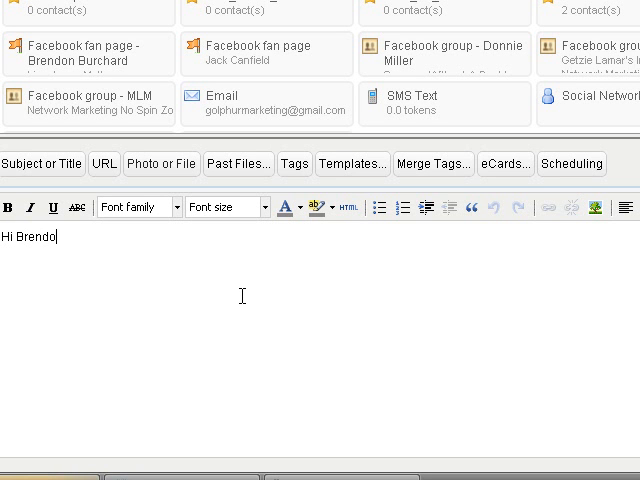
pyautogui.write('n & J')
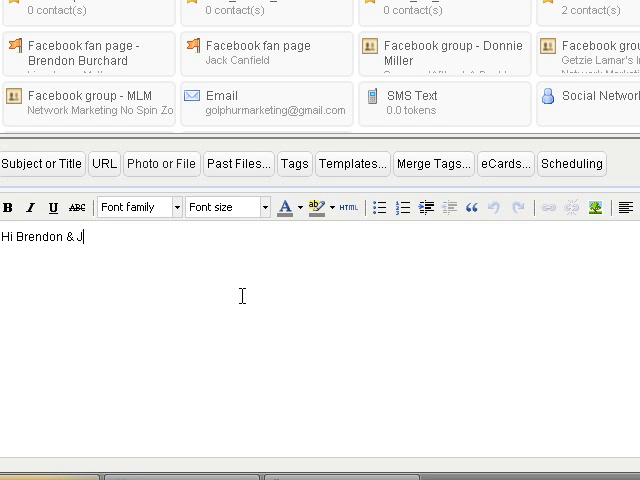
pyautogui.write('ack')
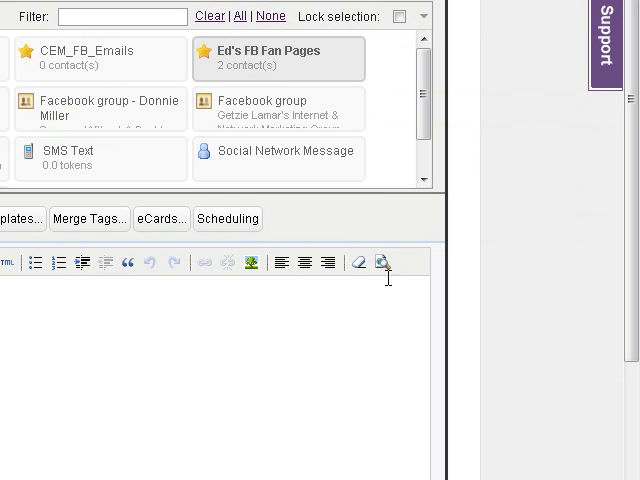
pyautogui.scroll(-3)
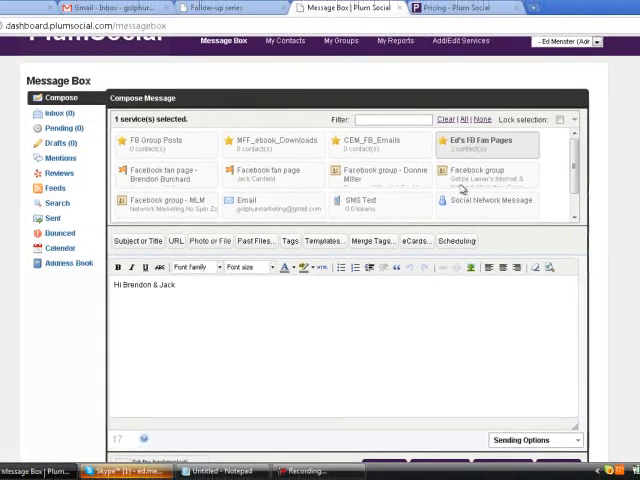
pyautogui.moveTo(483, 158)
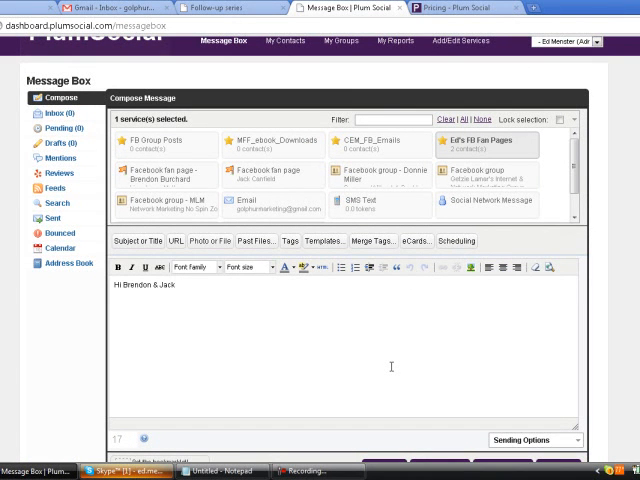
pyautogui.moveTo(607, 307)
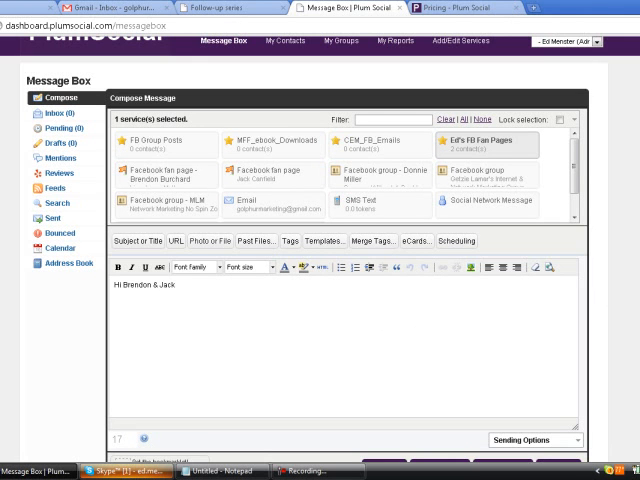
pyautogui.scroll(-3)
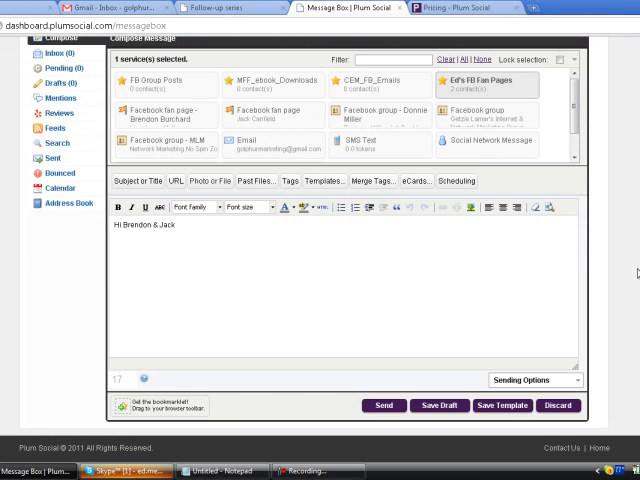